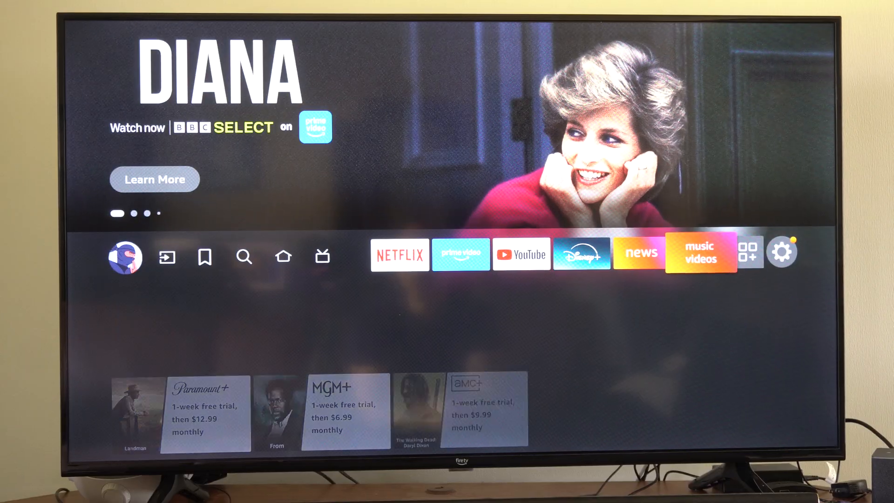
Step: Reach the Equipment Control TV settings and the 'Use Fire TV remote and Alexa' setup screen
click(781, 252)
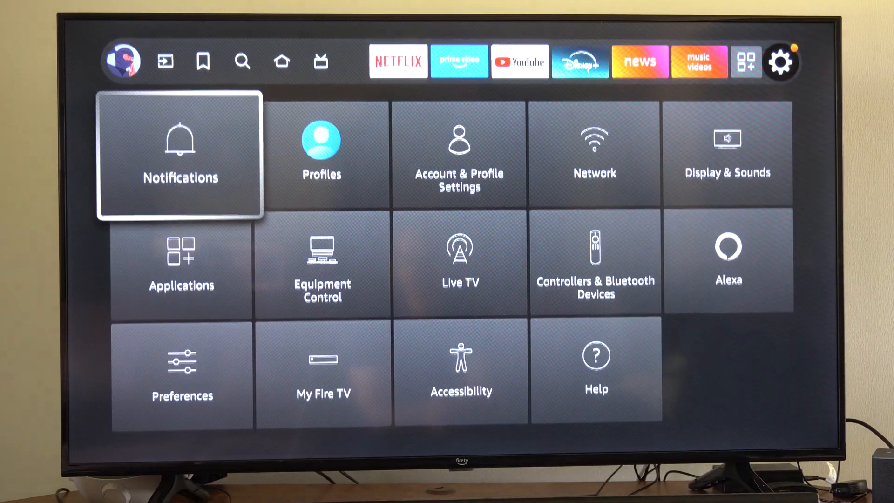
click(322, 268)
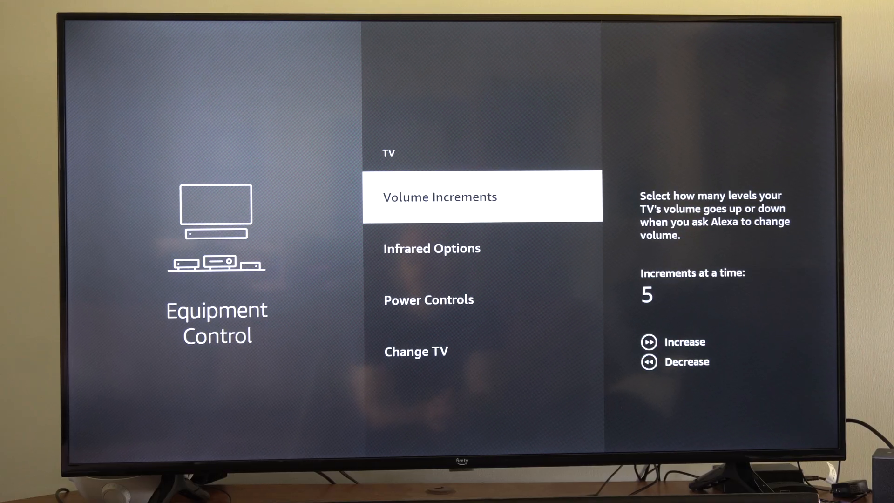
scroll(down, 3)
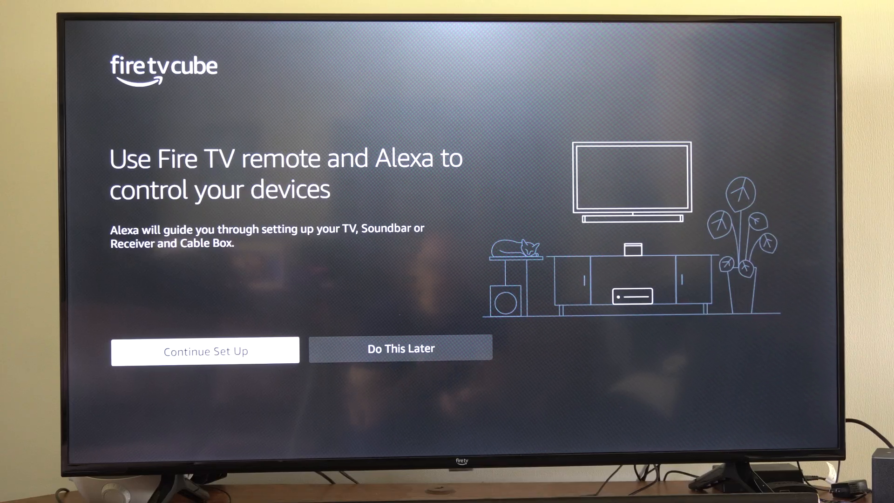
Step: Continue setup past the placement checklist and choose Samsung as the TV brand
click(204, 351)
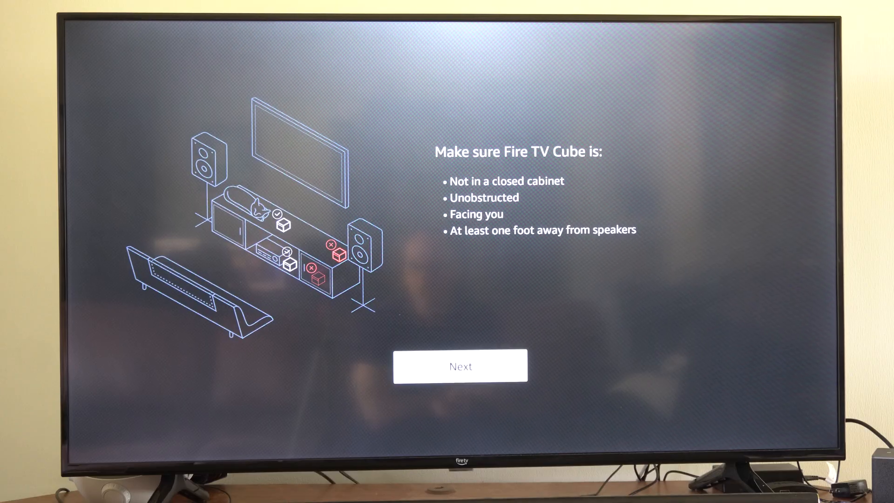
click(459, 365)
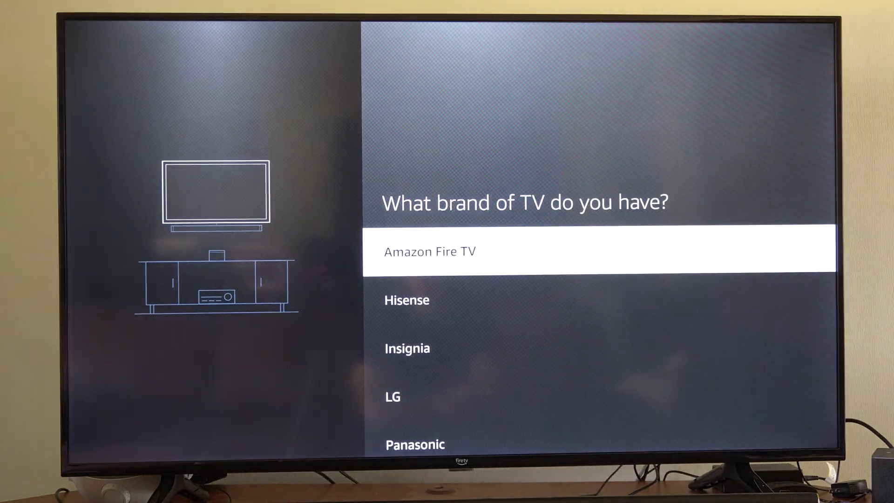
scroll(down, 3)
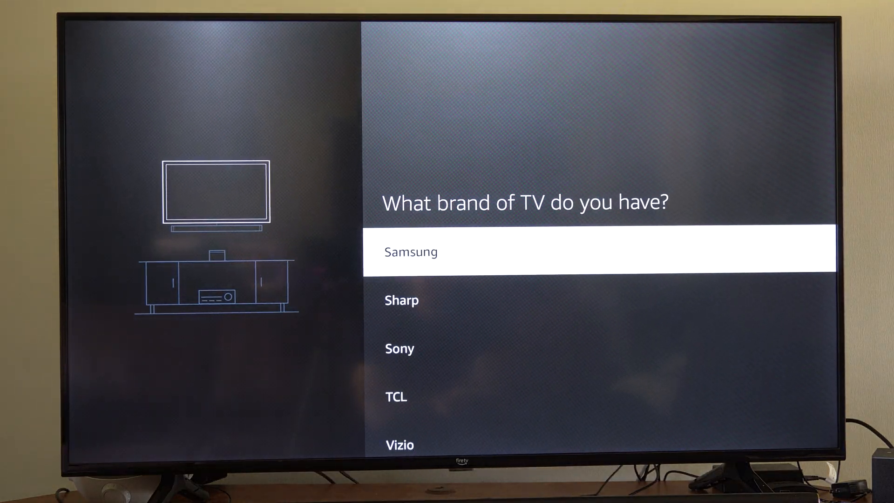
scroll(up, 3)
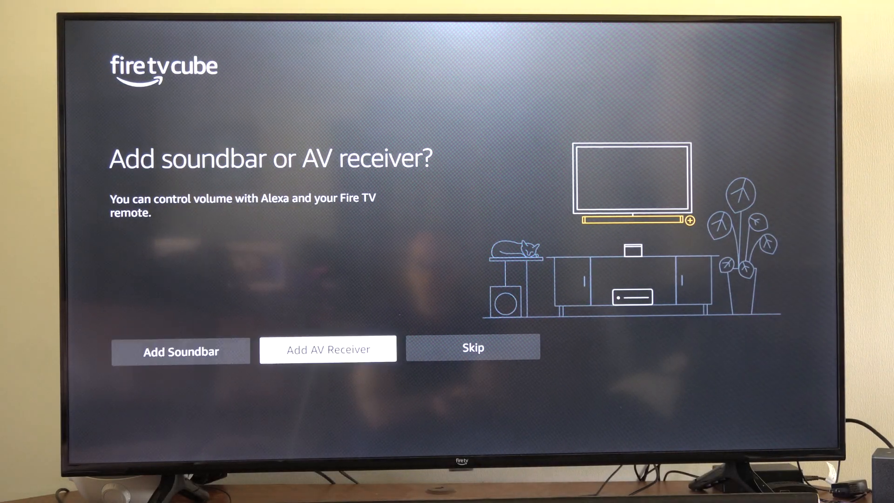
Step: Skip the soundbar/AV receiver and begin the TV power off-and-on test
click(473, 348)
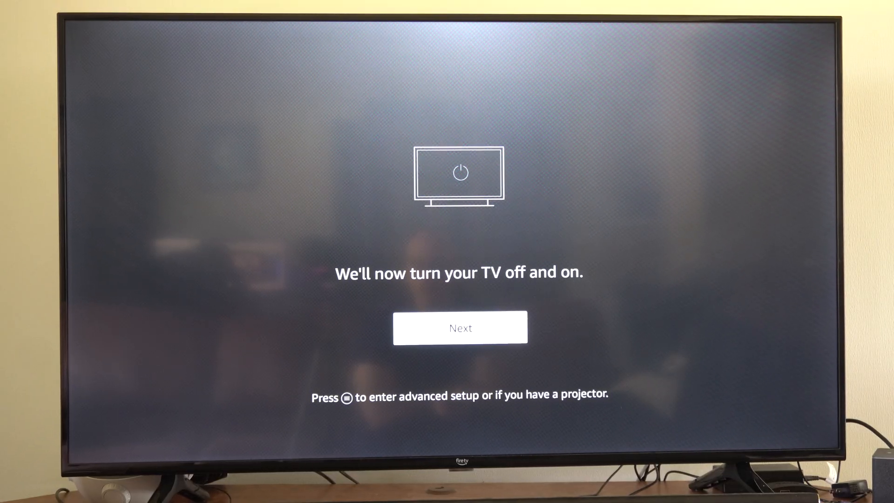
click(460, 327)
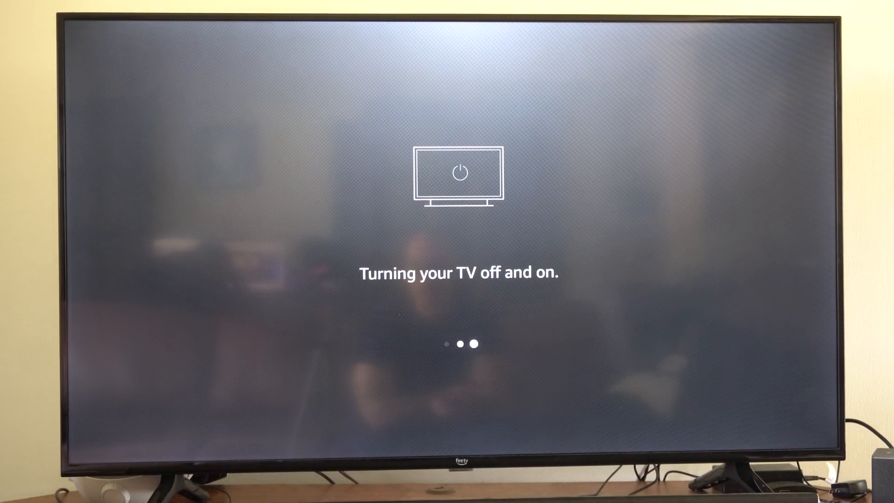